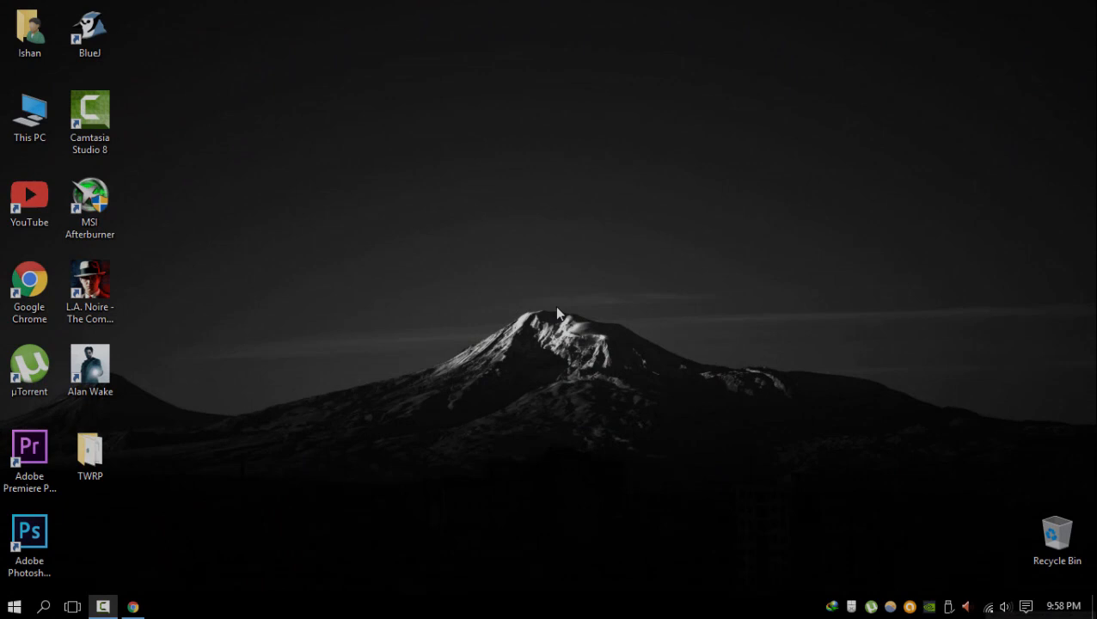
Step: Open the TWRP folder maximized and launch Samsung-Usb-Driver-v1.5.55.0.exe
click(89, 453)
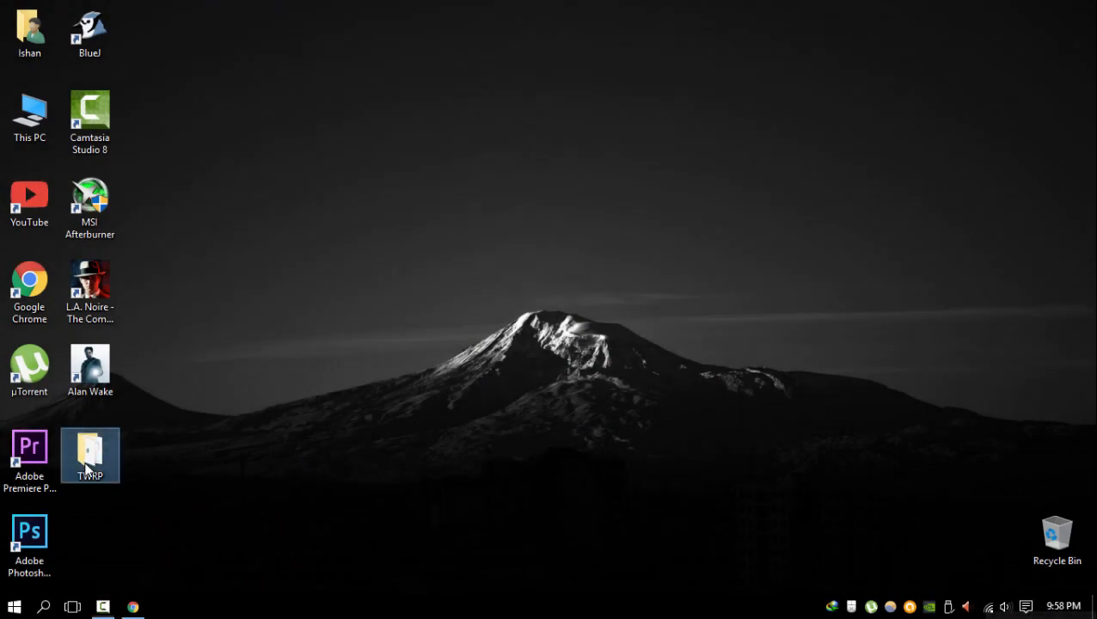
mouse_move(91, 451)
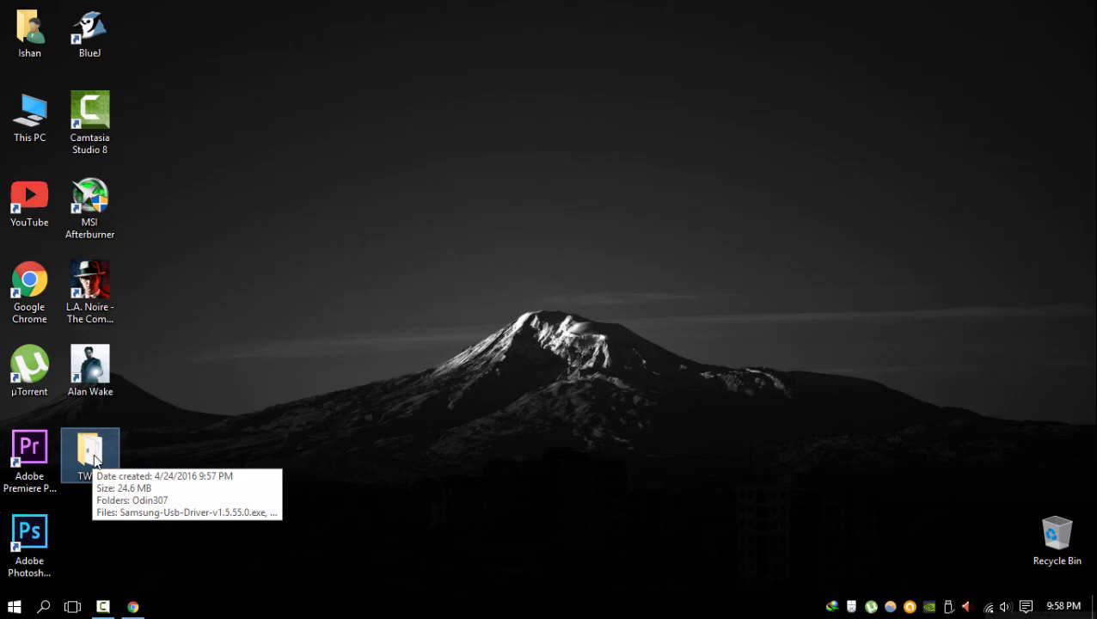
double_click(90, 455)
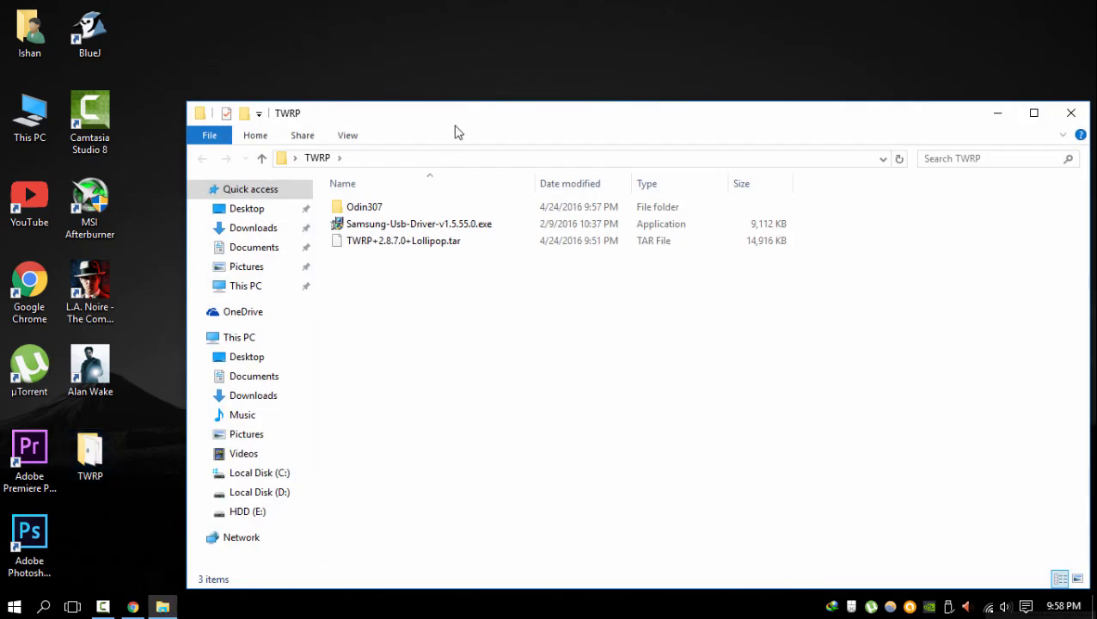
click(1034, 112)
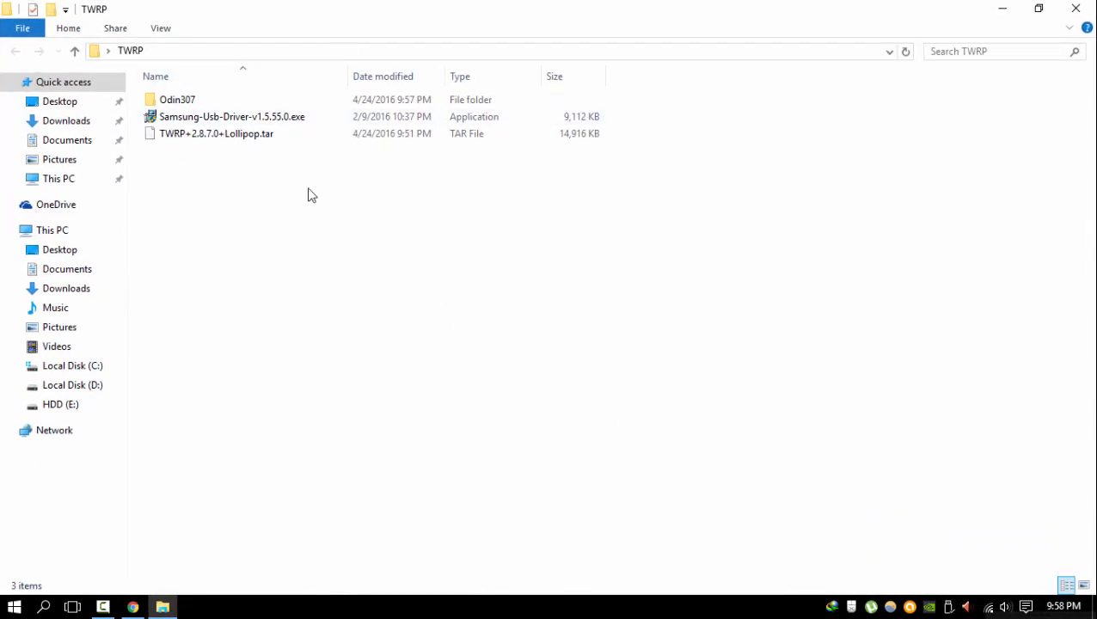
click(232, 116)
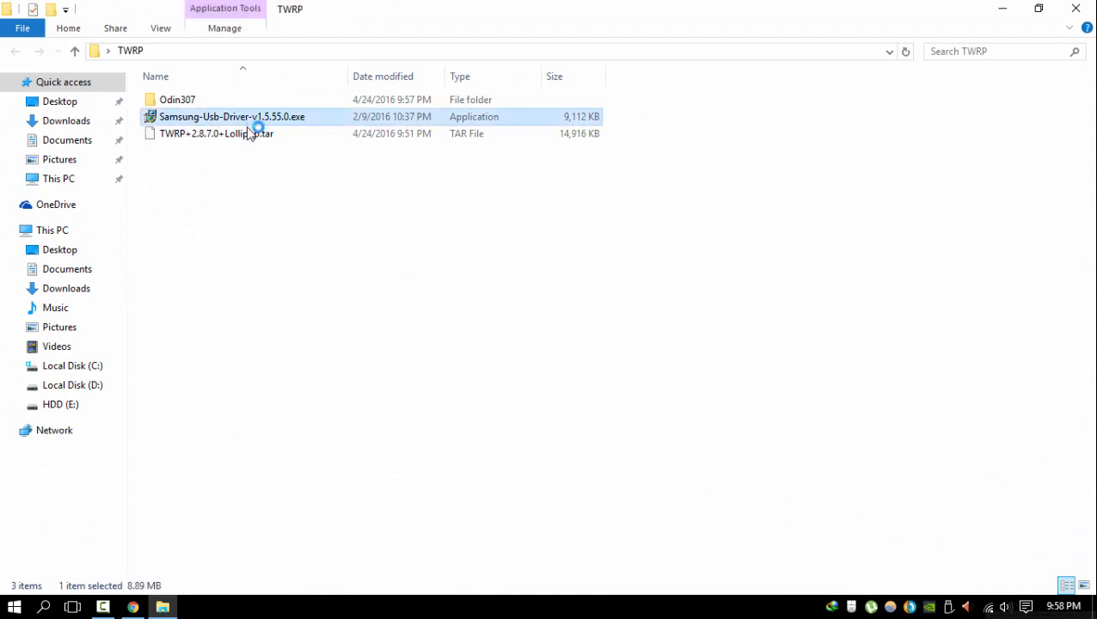
mouse_move(245, 153)
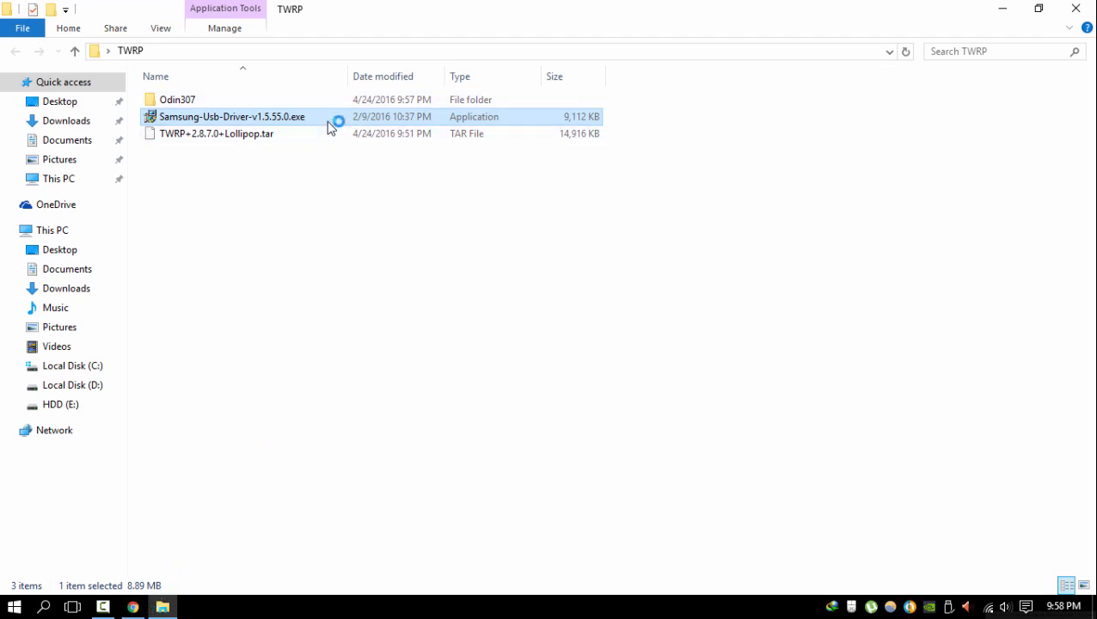
mouse_move(327, 124)
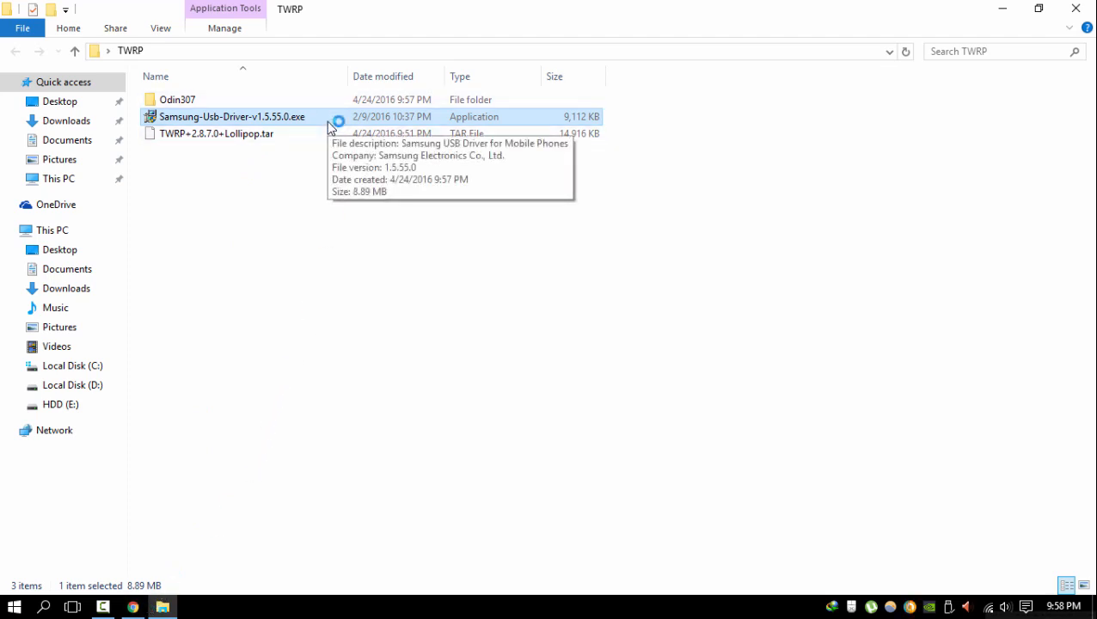
mouse_move(342, 108)
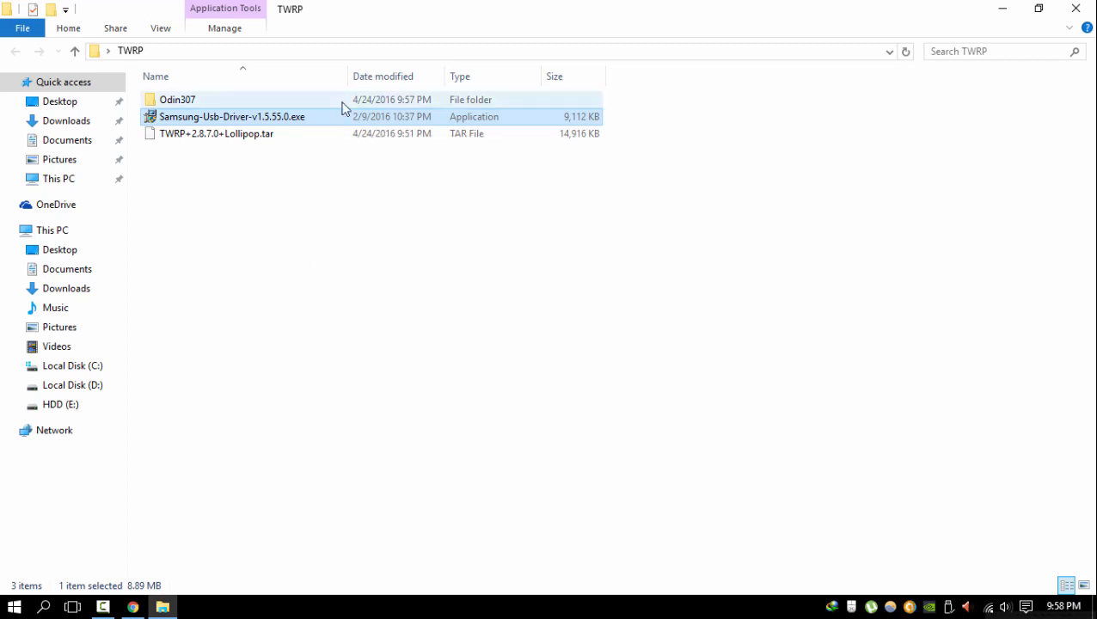
Step: Install Samsung USB Driver V1.5.55.0 with US English defaults and finish the wizard
double_click(232, 116)
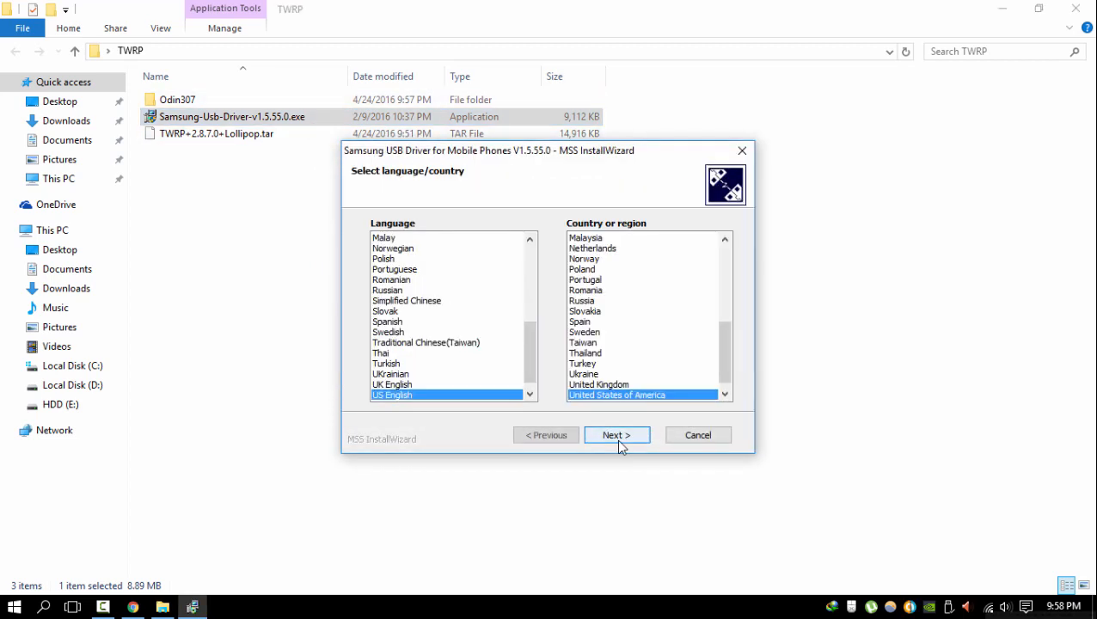
click(616, 434)
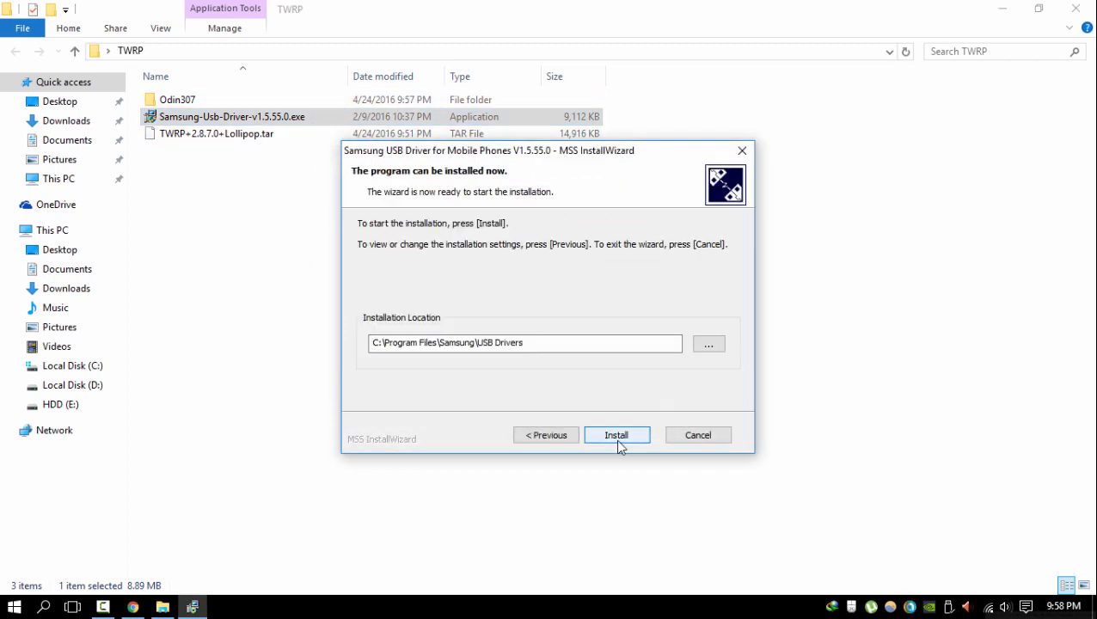
click(616, 434)
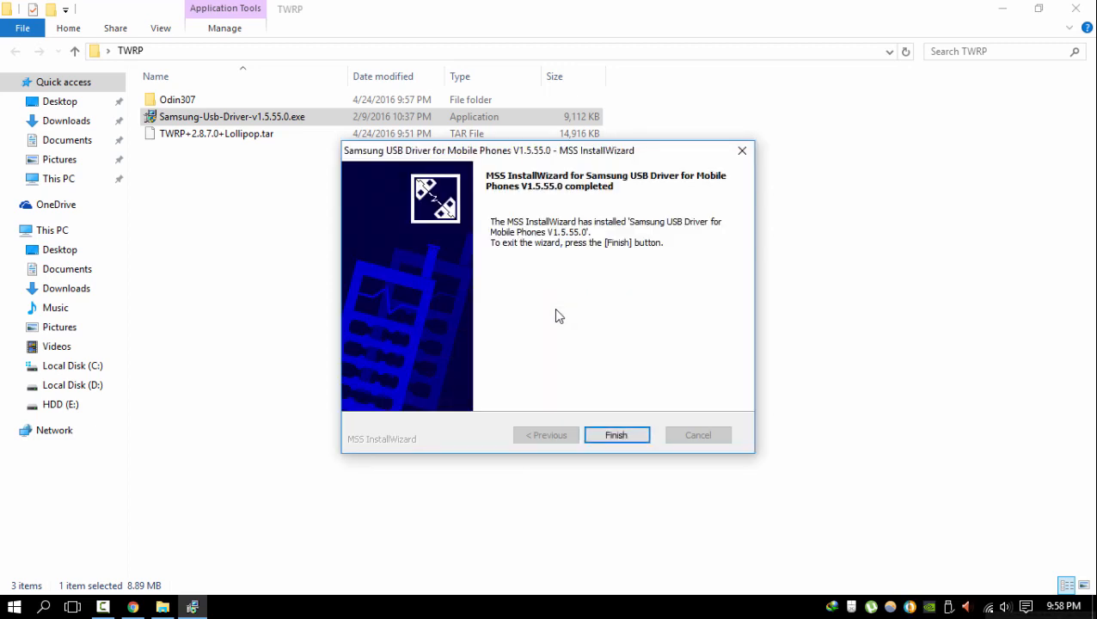
mouse_move(669, 427)
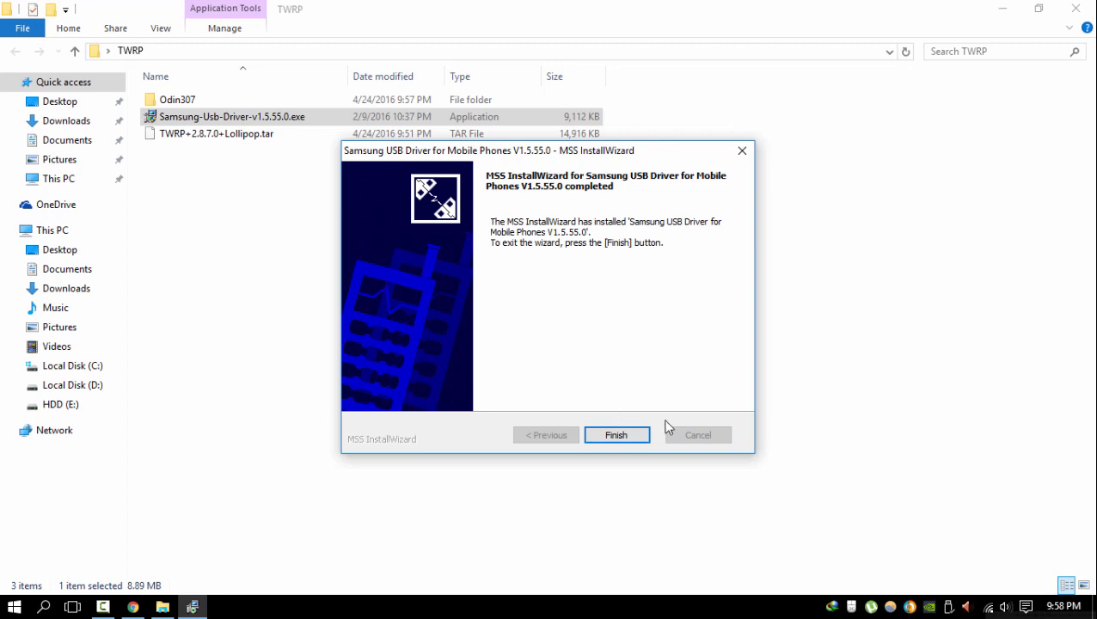
click(615, 434)
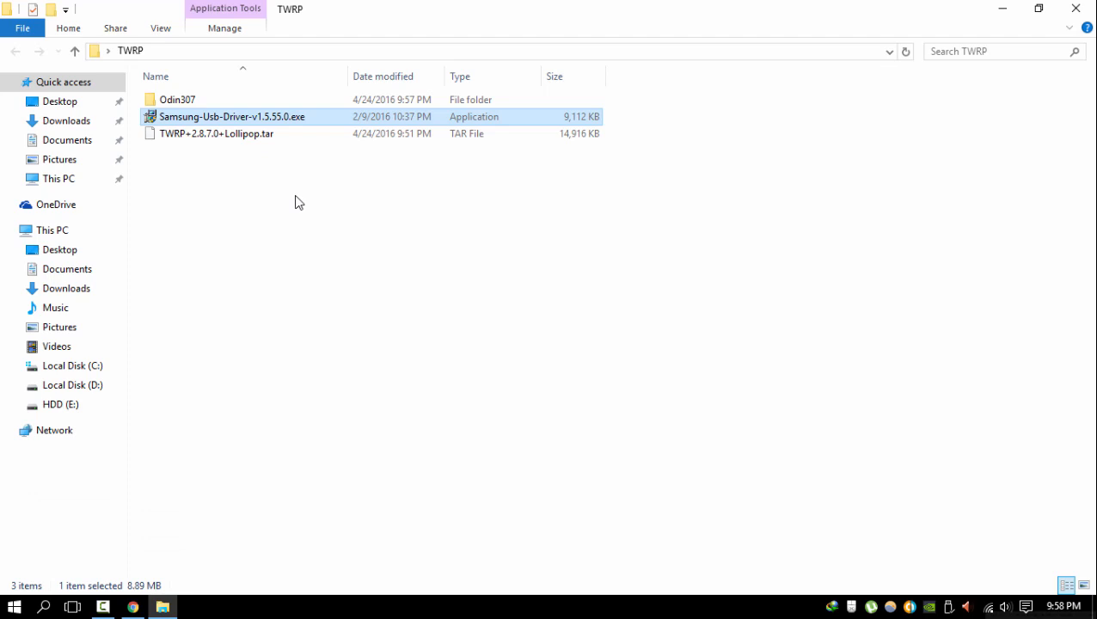
Step: Run Odin3 v3.07.exe from the Odin307 folder
double_click(177, 99)
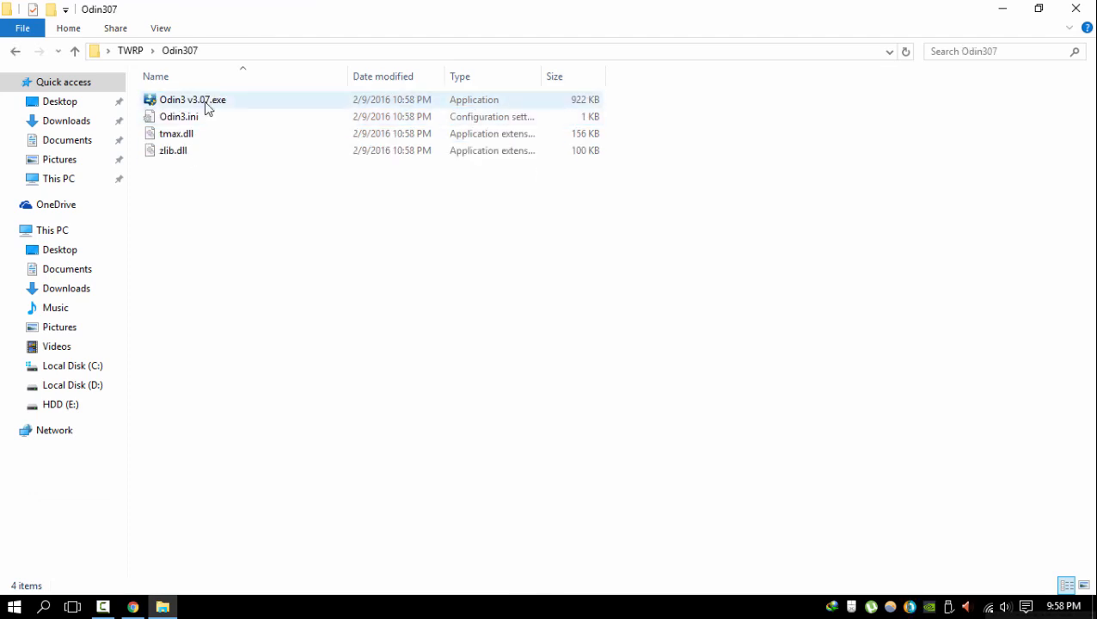
click(193, 99)
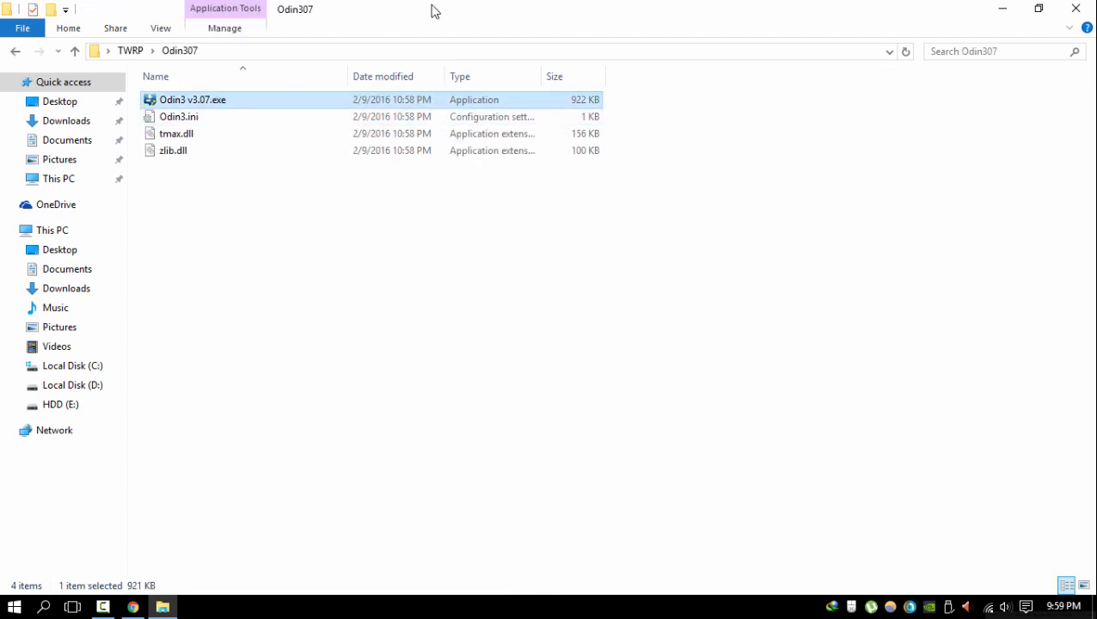
double_click(192, 99)
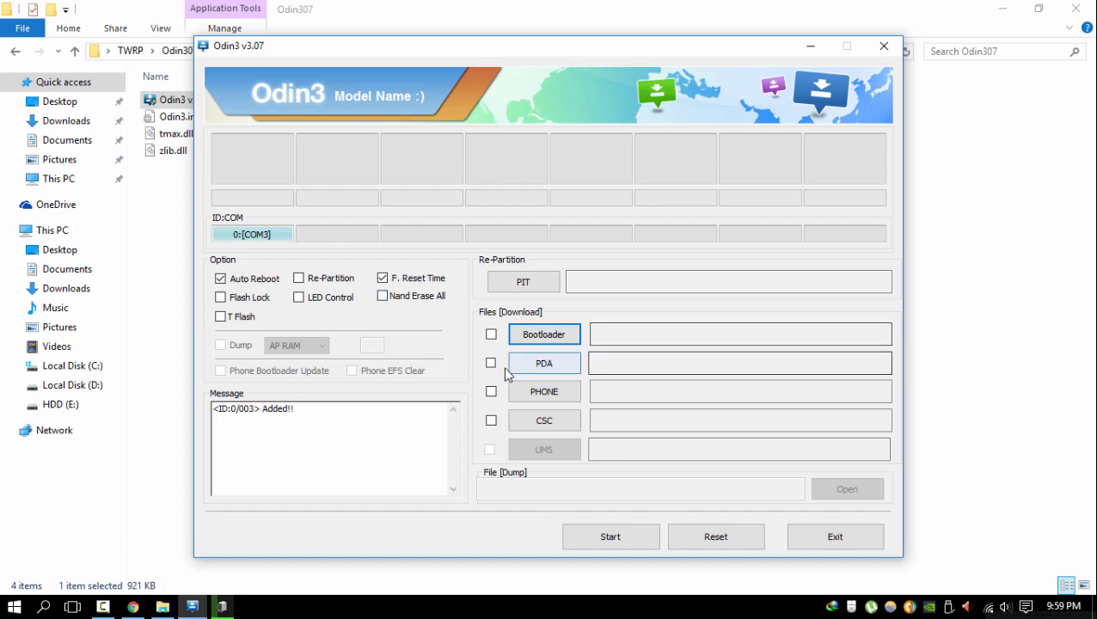
Step: Load TWRP+2.8.7.0+Lollipop.tar into the PDA slot and start flashing
click(490, 362)
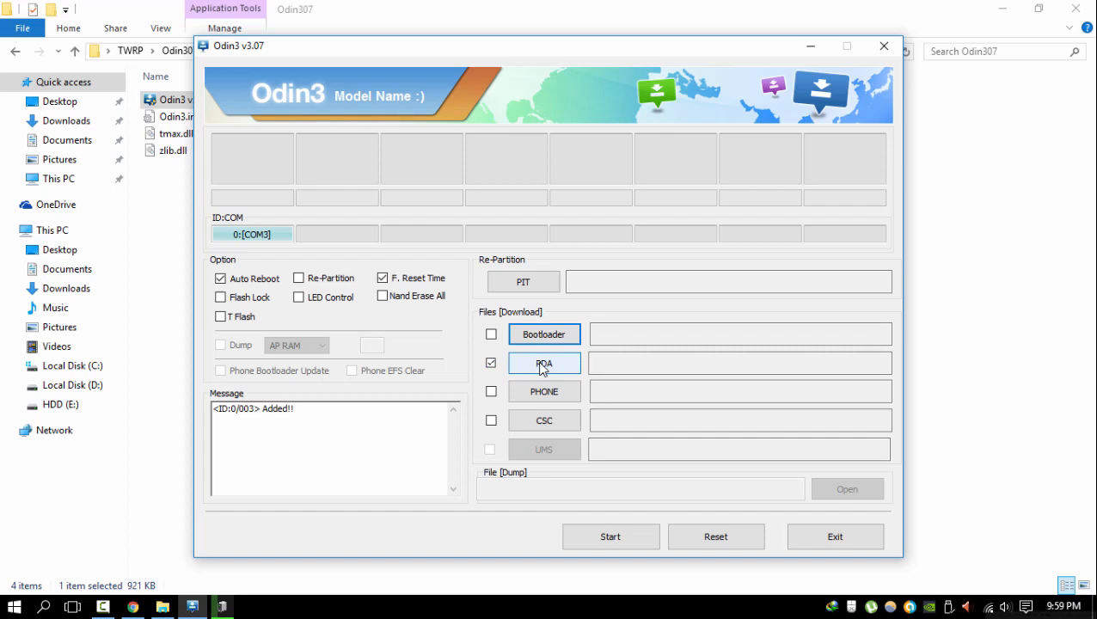
click(543, 363)
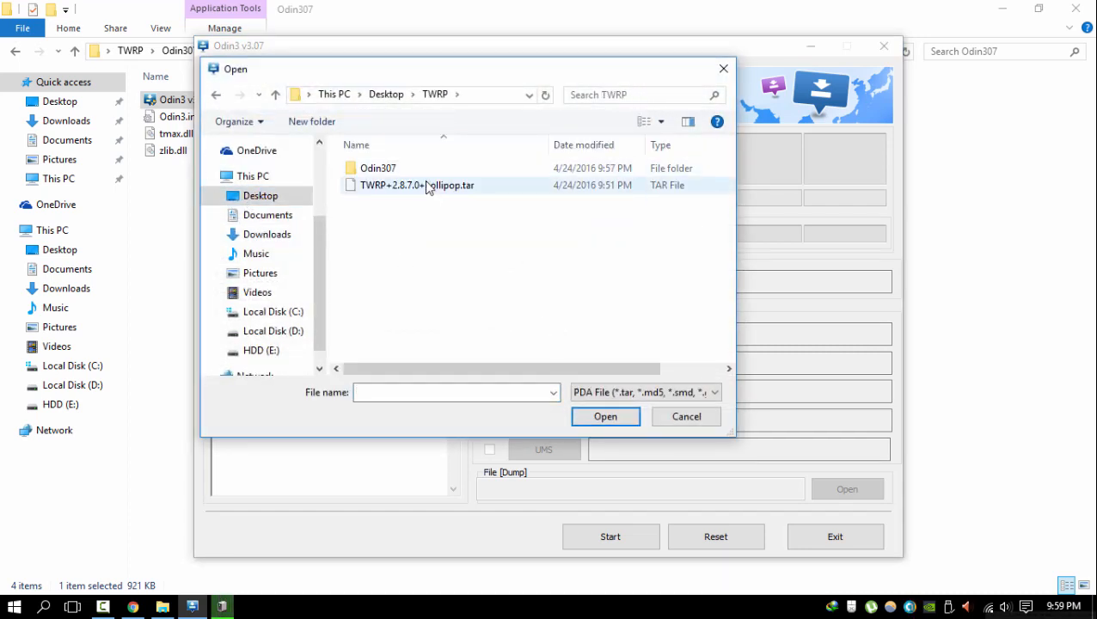
click(605, 416)
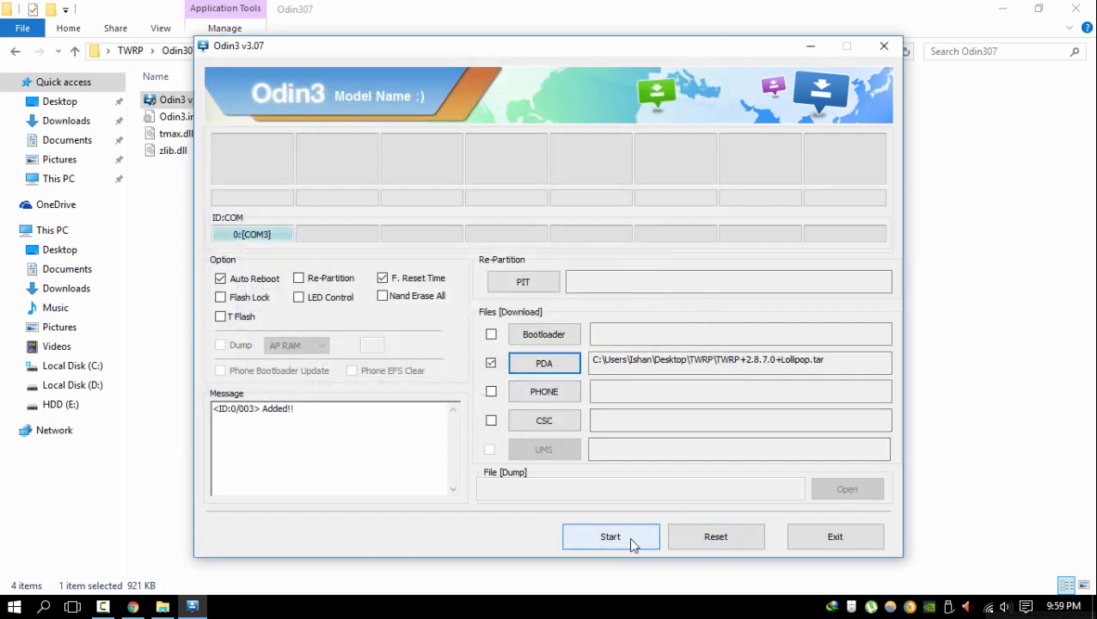
click(610, 536)
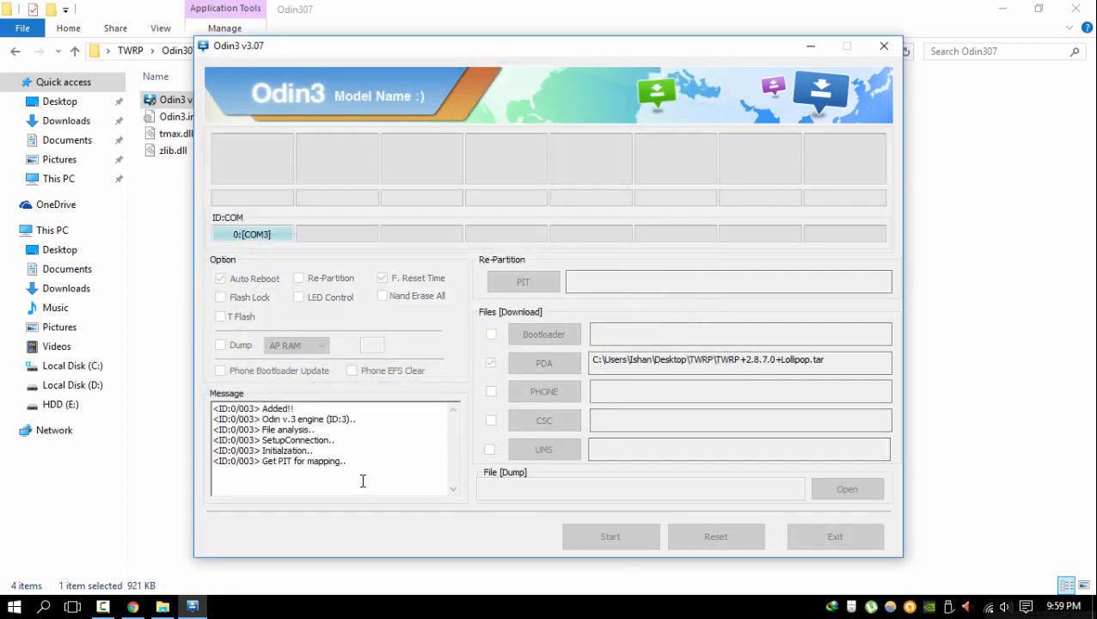